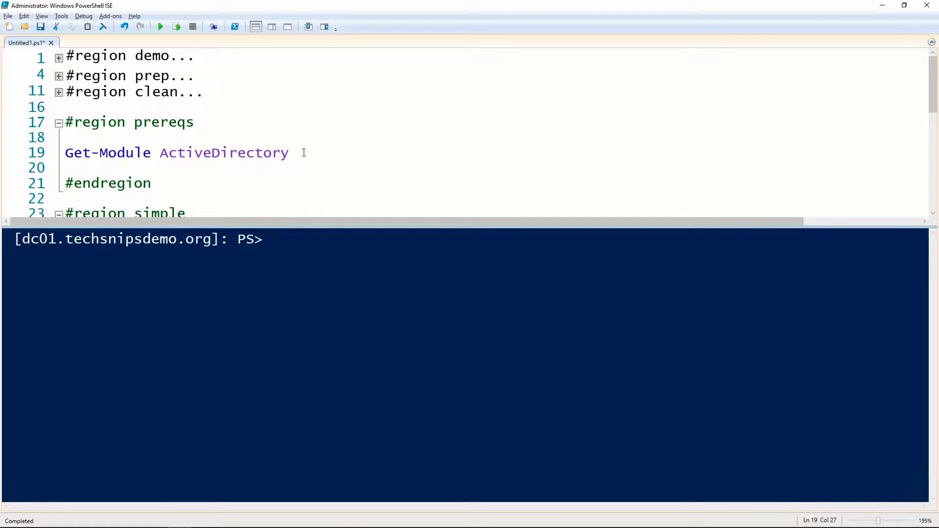
pyautogui.doubleClick(225, 152)
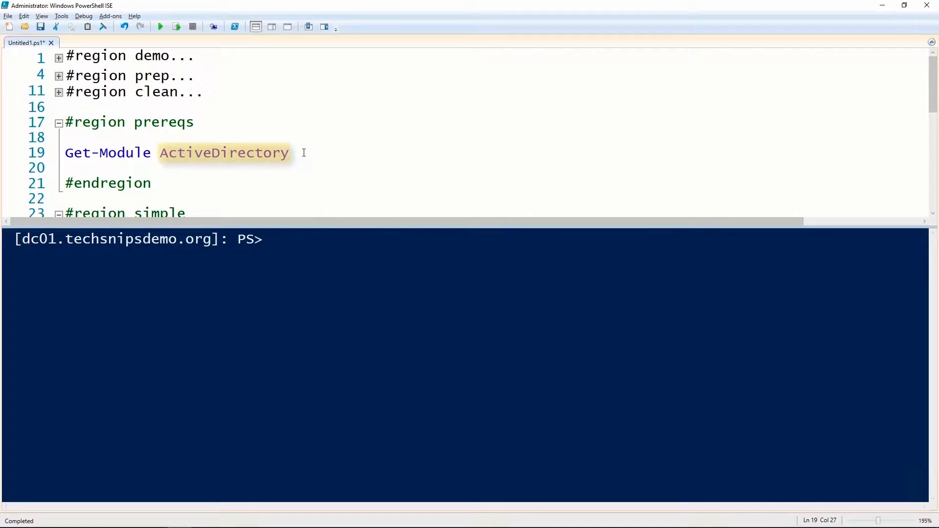